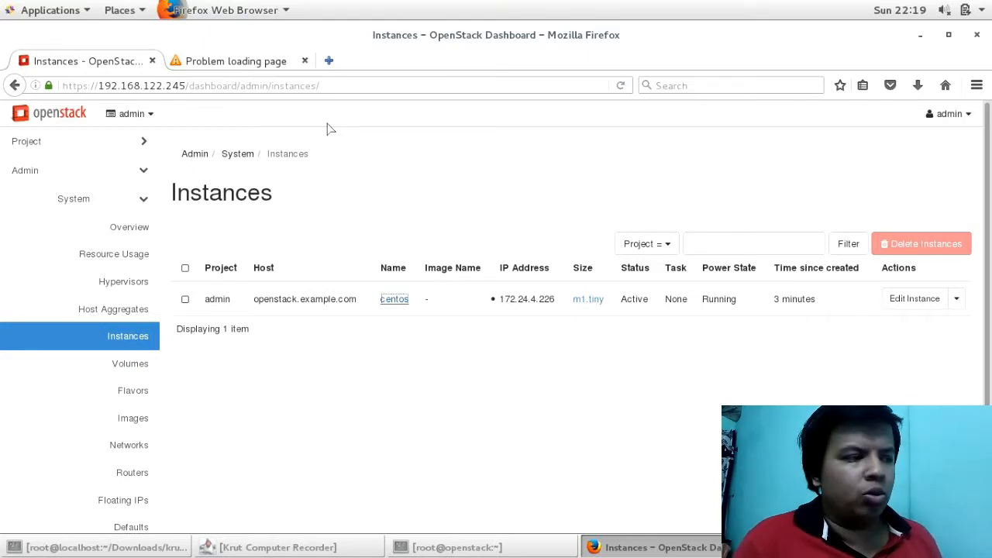
mouse_move(535, 323)
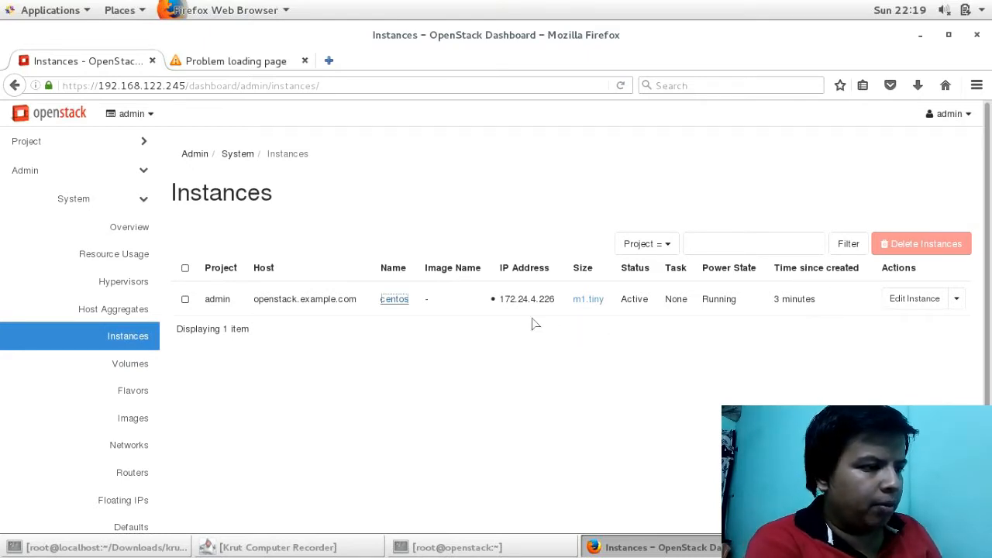
Open the centos instance's detail page from Admin > System > Instances and go to its Console view
click(394, 300)
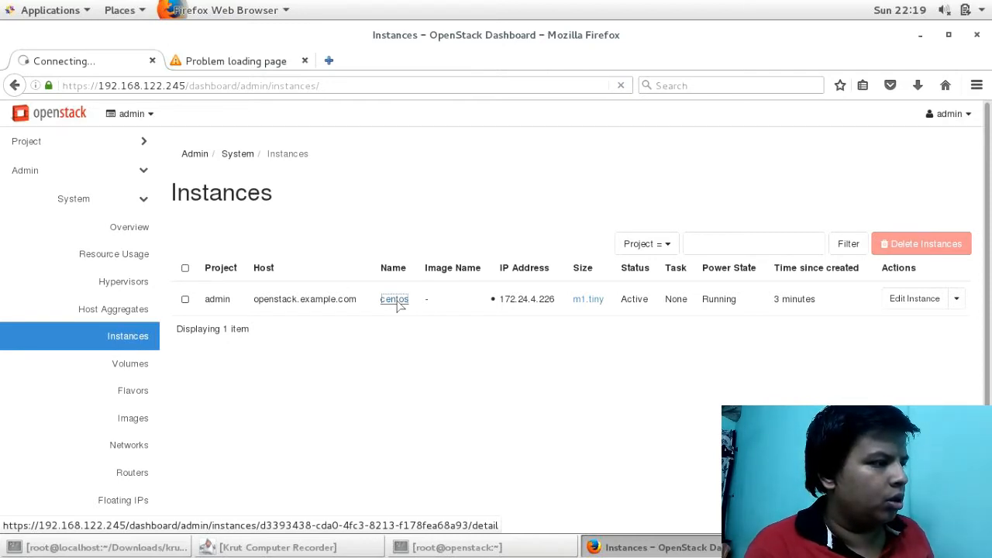
click(394, 298)
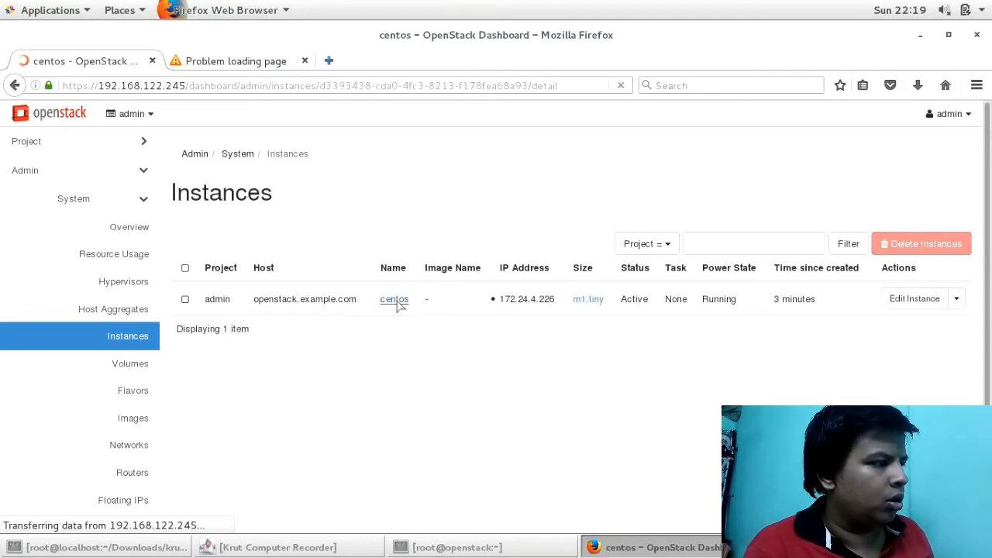
click(394, 298)
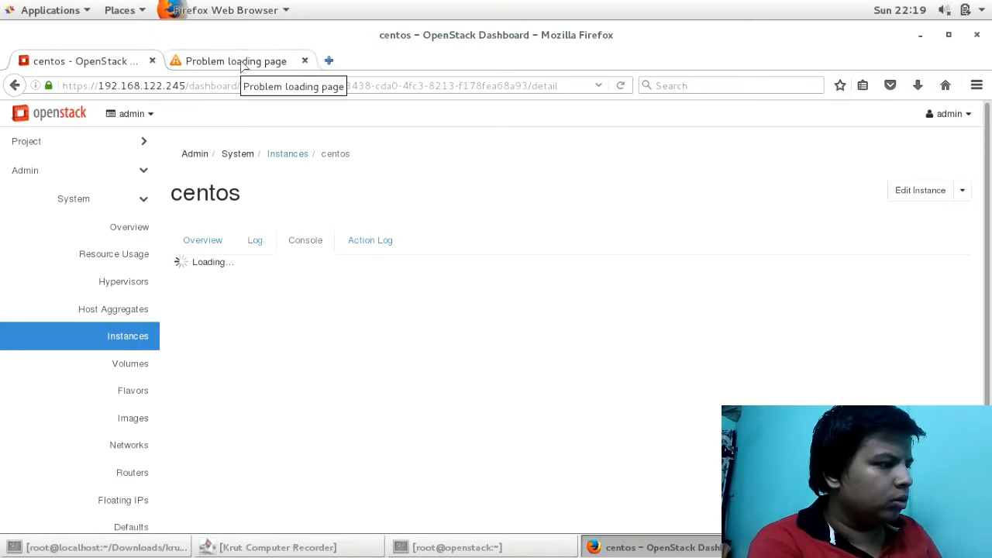
Open the 'show only console' link in a new tab, which fails with Unable to connect to 192.168.122.245:6080
right_click(583, 311)
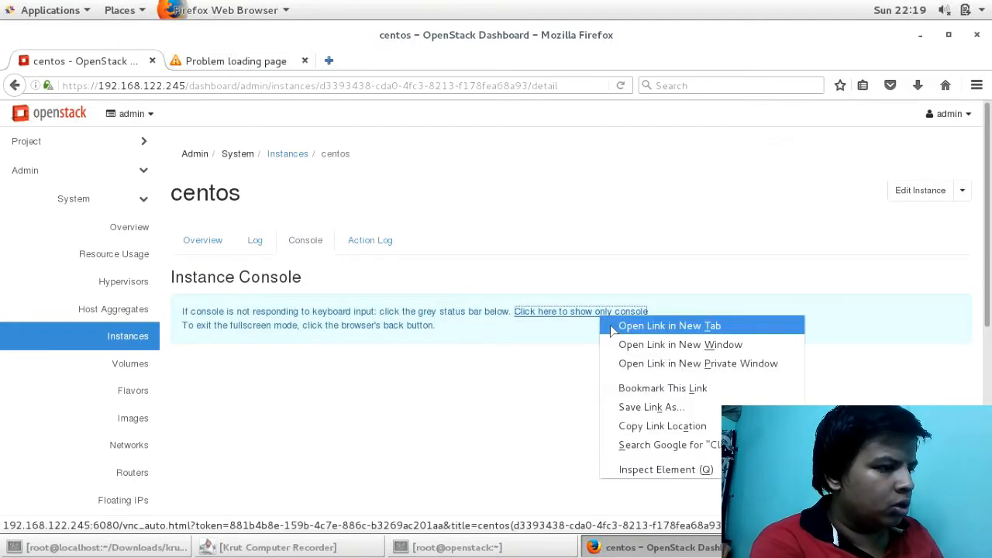
click(670, 326)
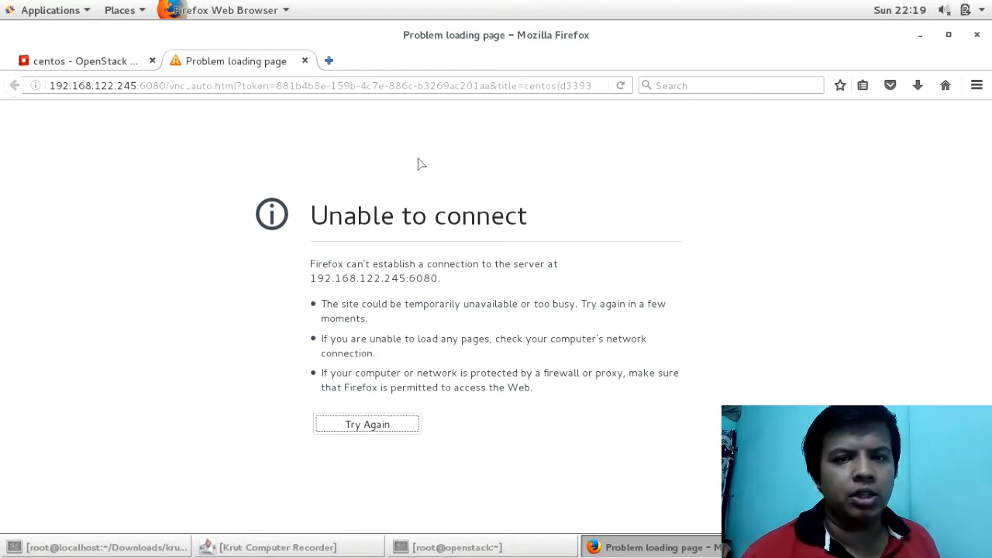
mouse_move(395, 306)
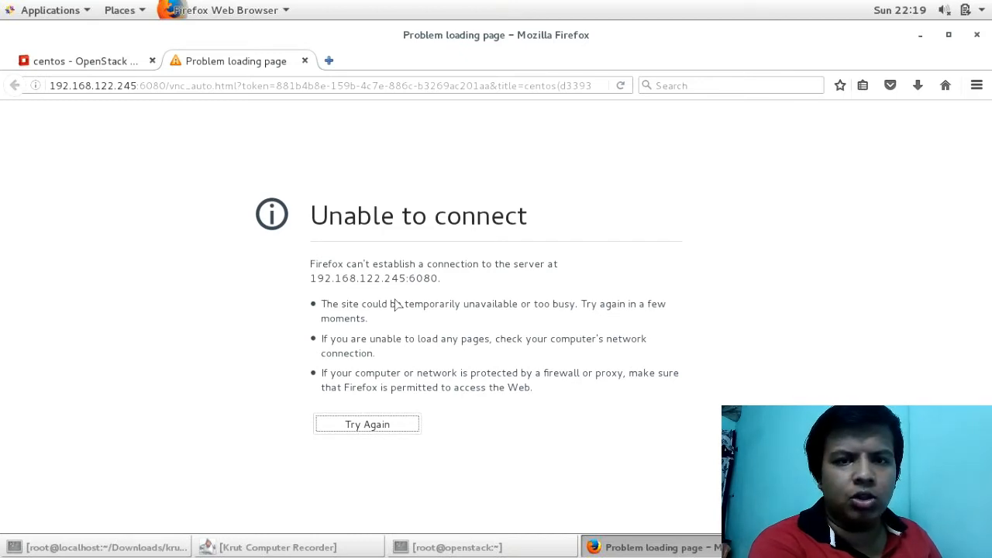
mouse_move(109, 292)
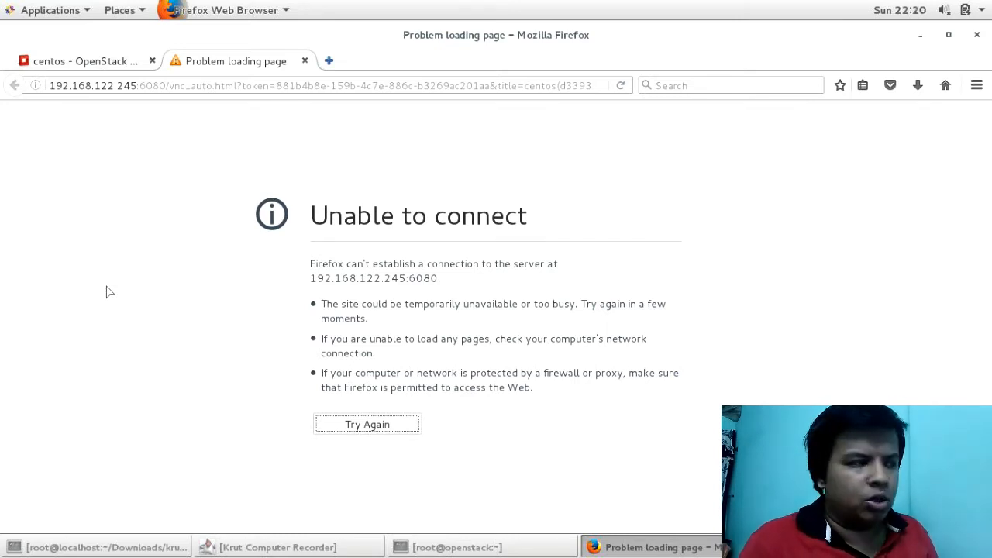
Highlight port 6080 in the failing console URL, then switch to the root terminal on the OpenStack host
click(465, 547)
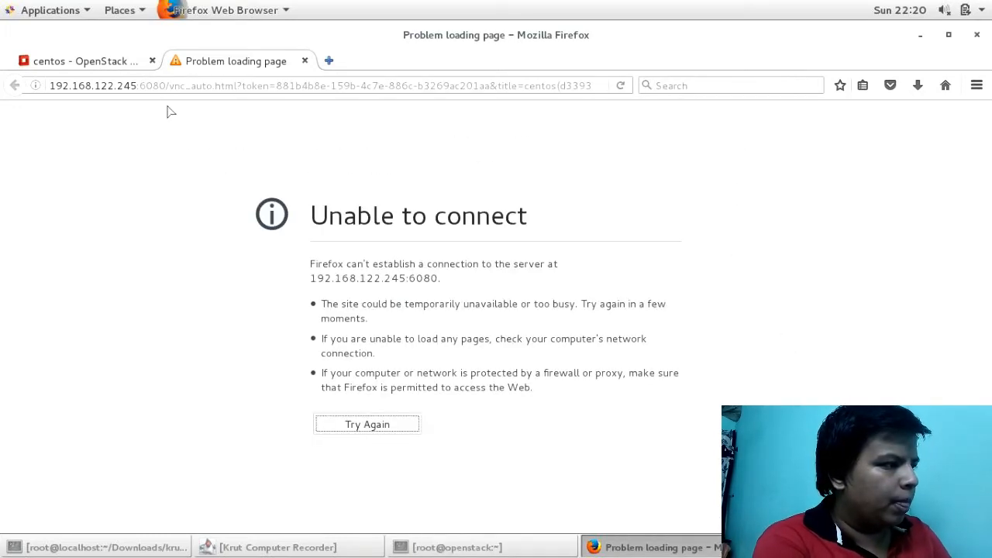
click(165, 86)
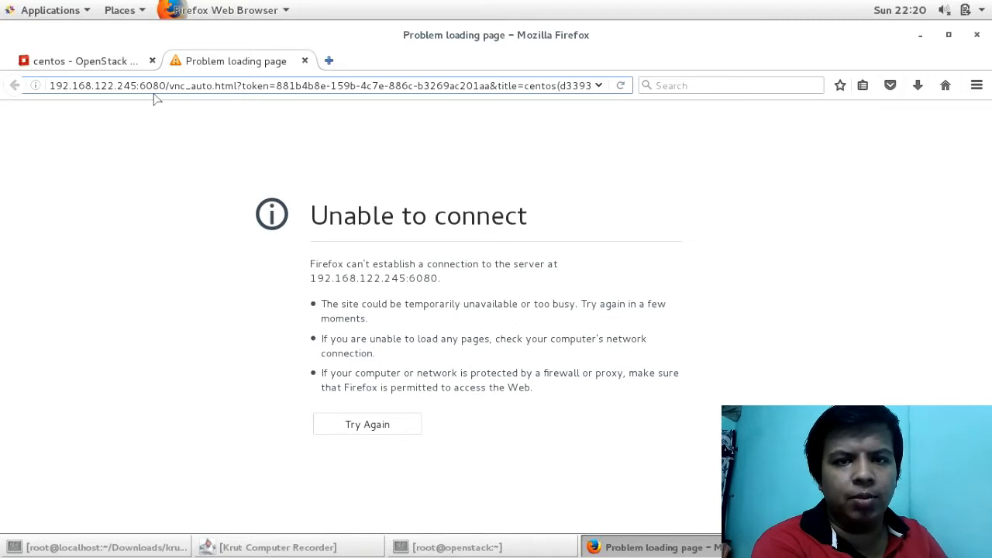
click(85, 61)
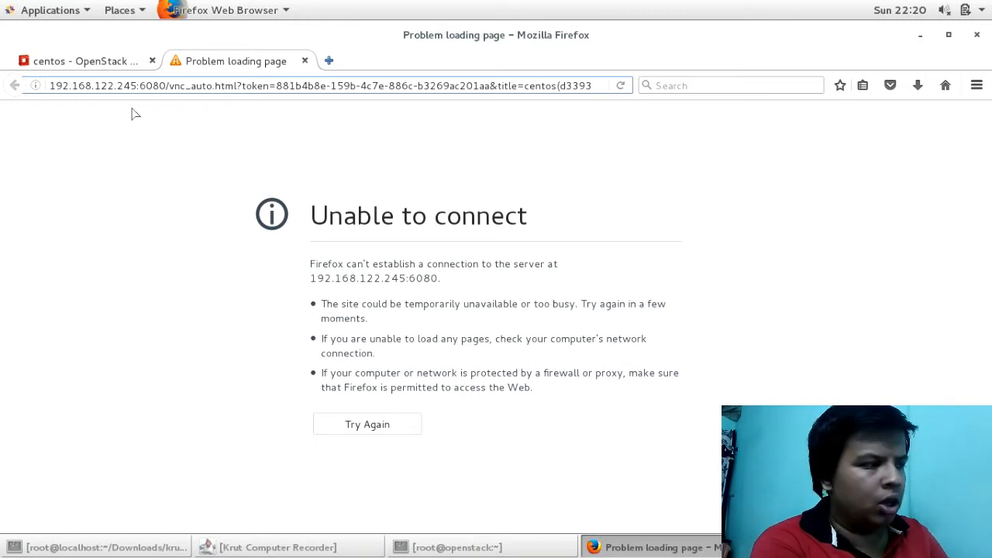
double_click(152, 86)
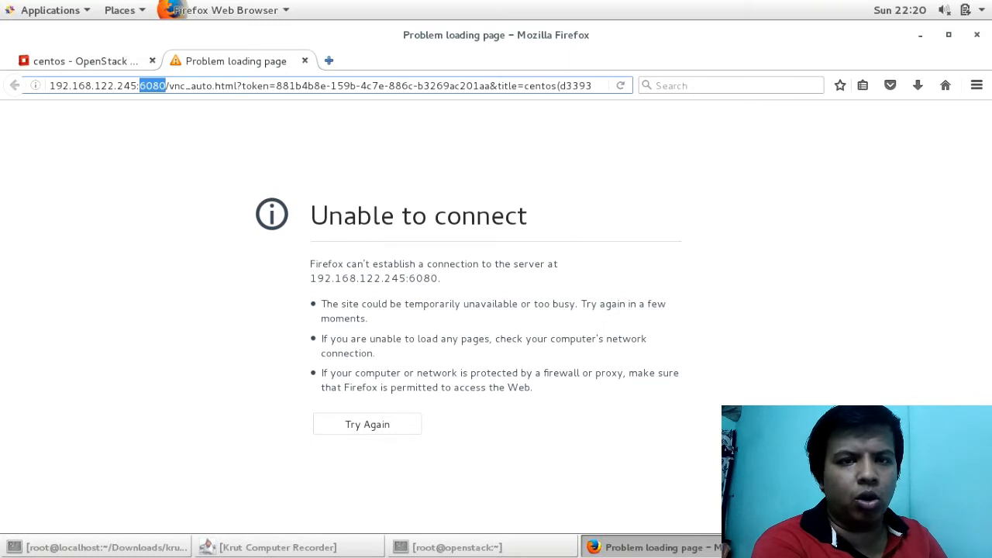
text(f)
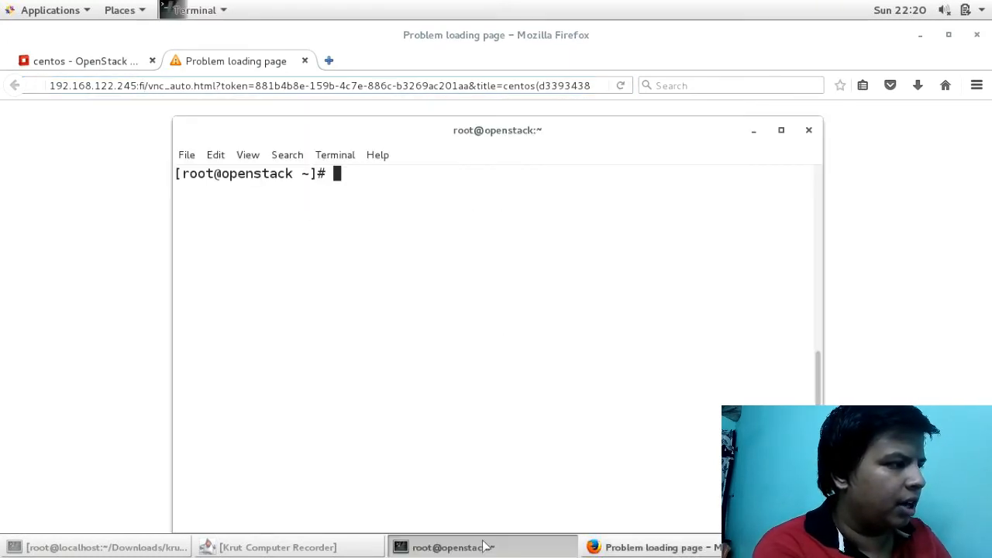
Run firewall-cmd --permanent --add-port=6080/tcp, which reports success
text(firewall)
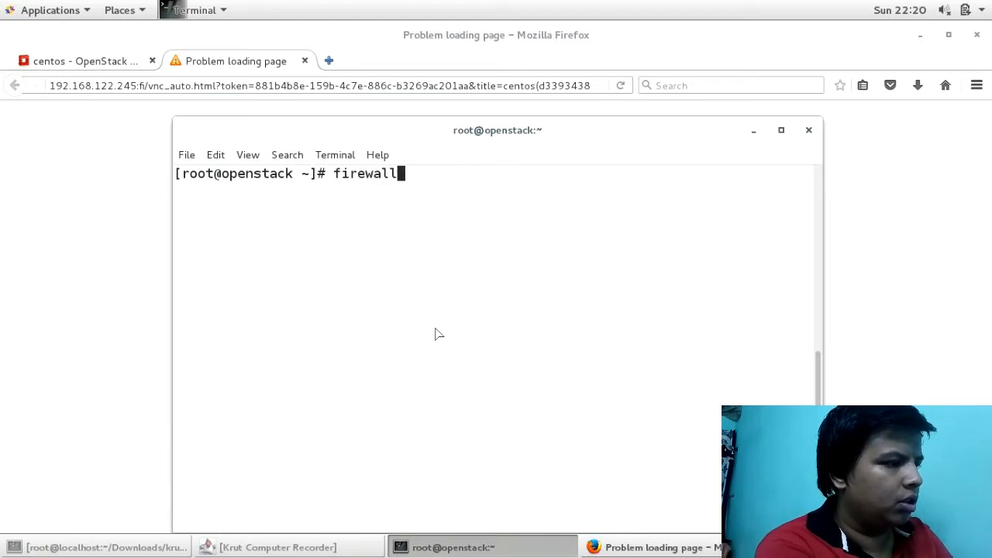
text(-cmd --per)
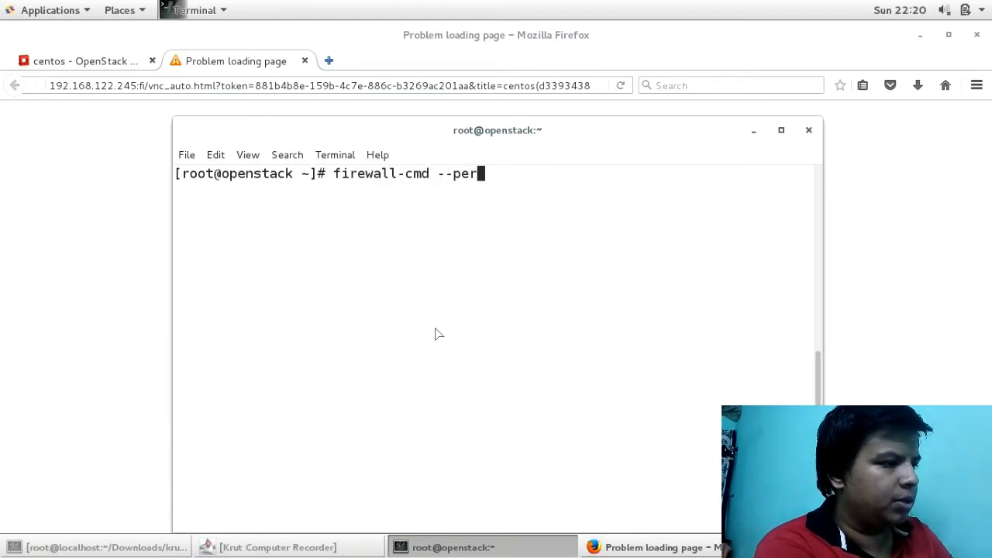
text(manent --)
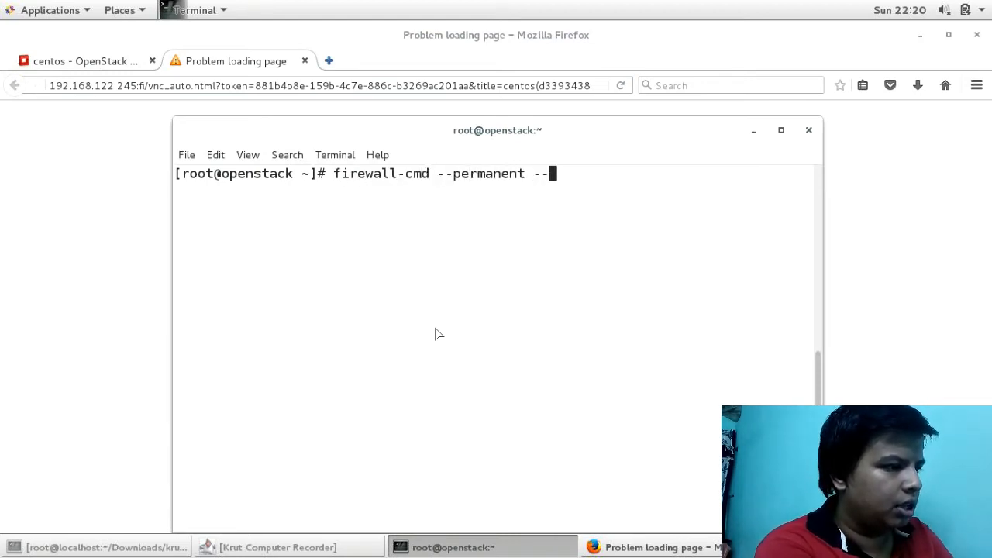
text(addp)
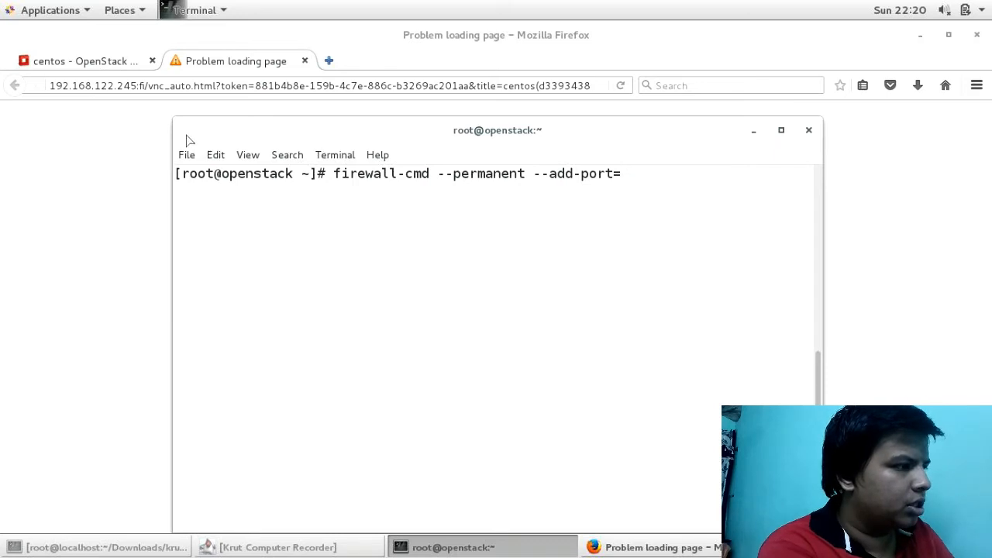
text(6)
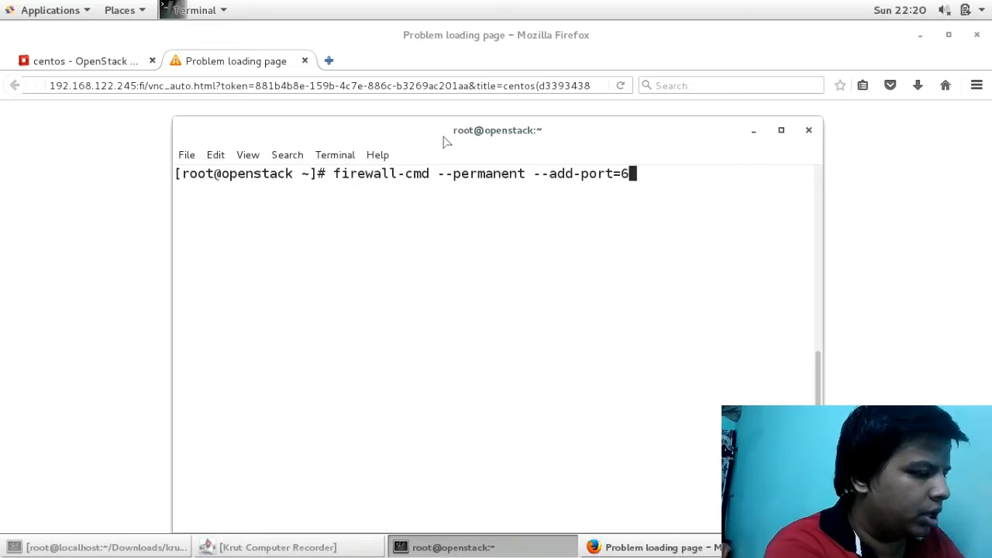
text(080/tcp)
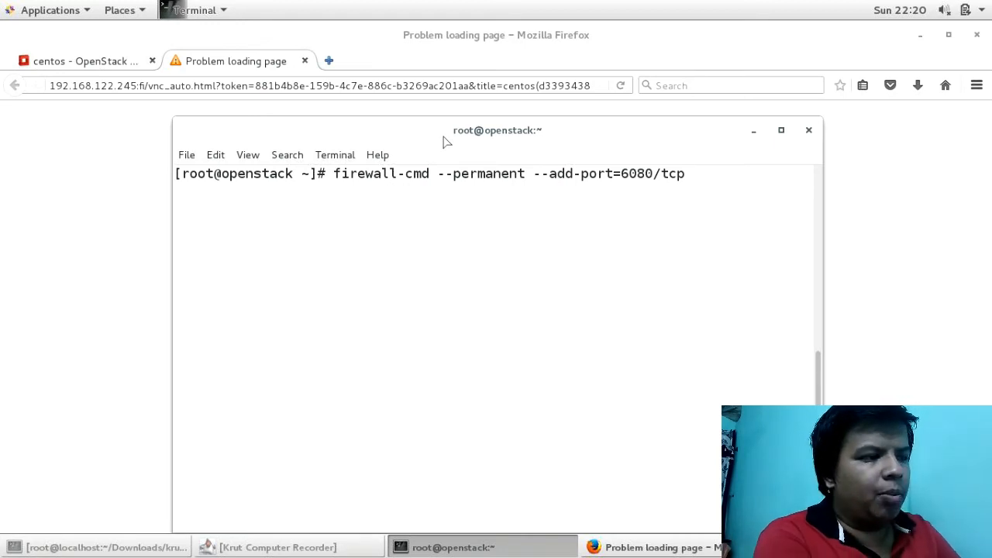
key(Return)
text(firewall-cmd --permanent --add-port=6080/udp)
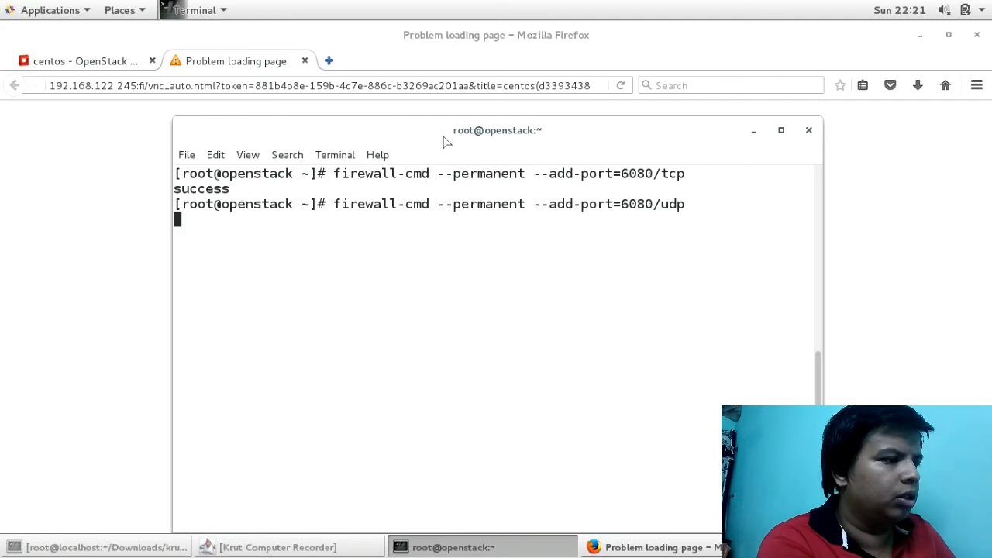
Run the same firewall-cmd for 6080/udp, then begin a firewall-cmd --reload
key(Return)
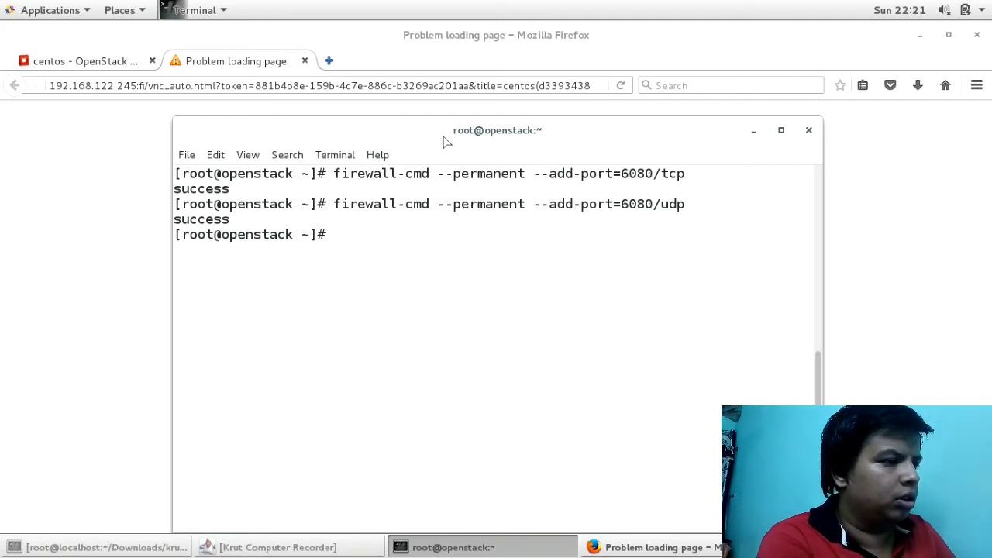
text(firewall-cmd --re)
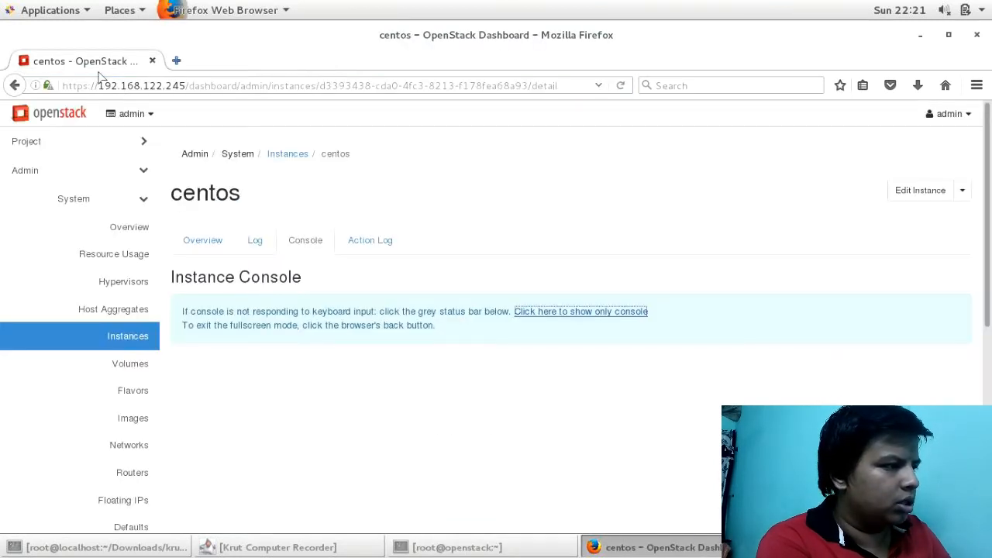
Reopen the console-only link in a new tab; the VNC console on port 6080 now loads with boot log and login prompt
right_click(579, 312)
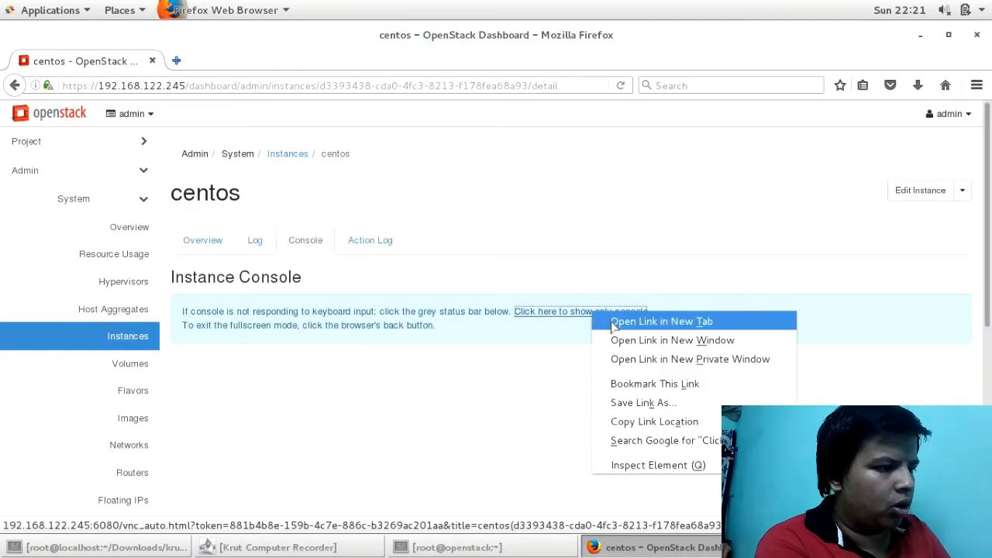
click(664, 321)
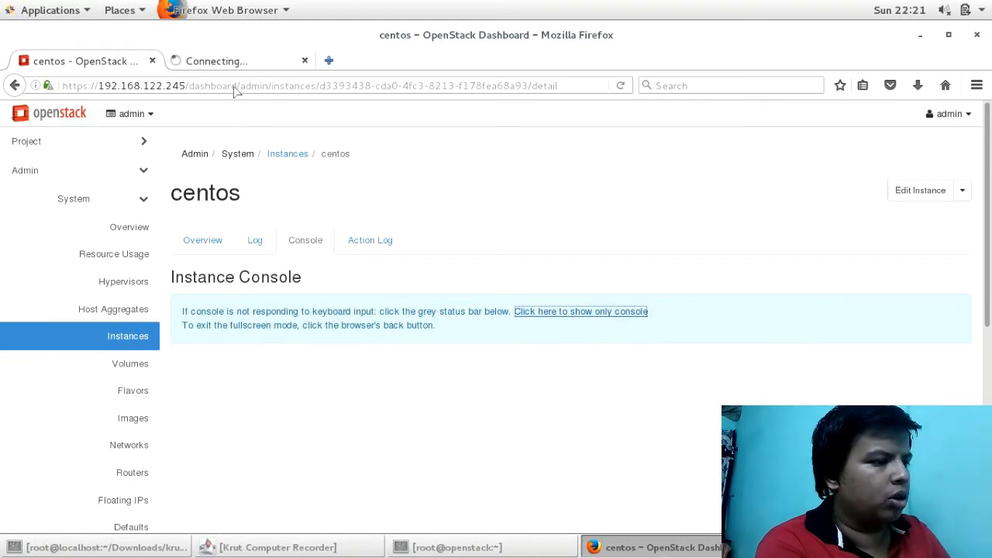
click(580, 312)
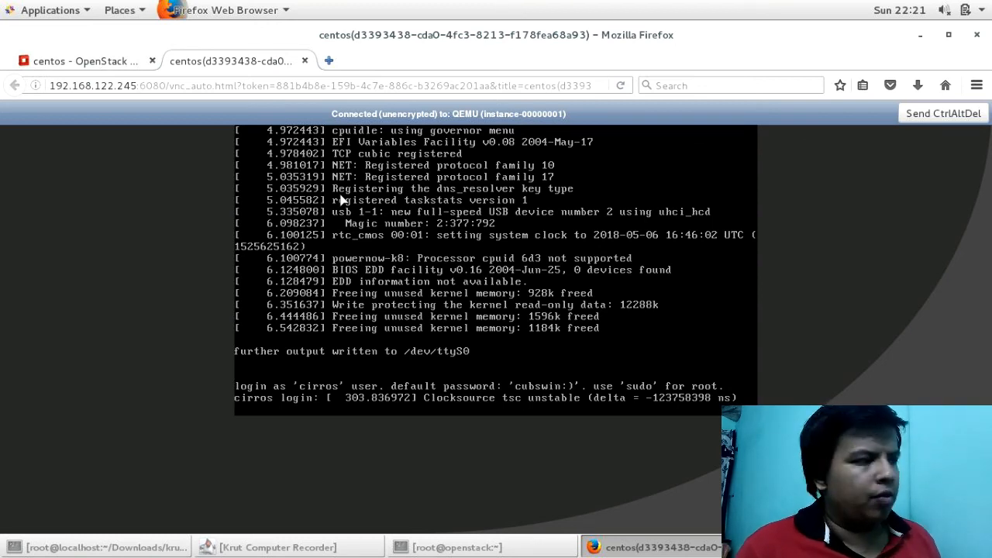
double_click(174, 85)
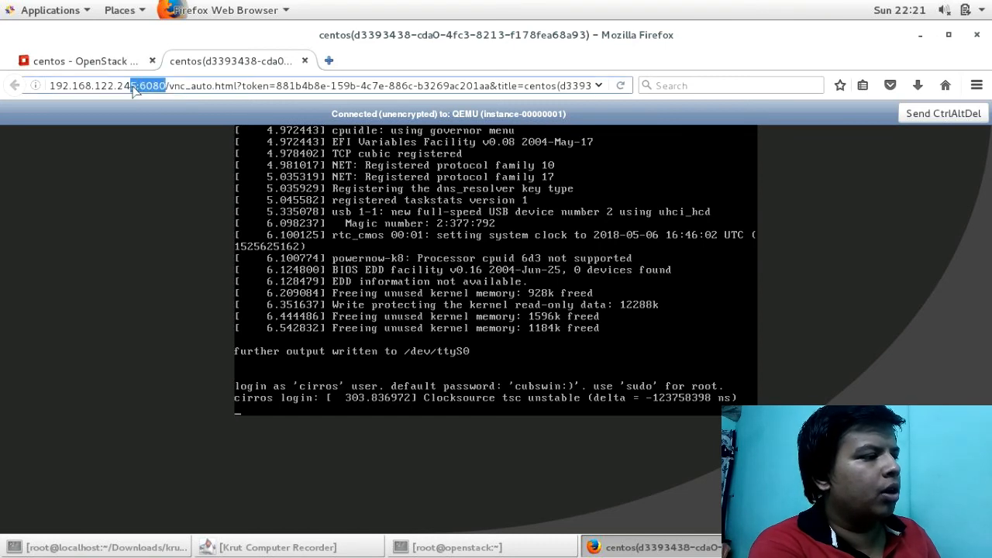